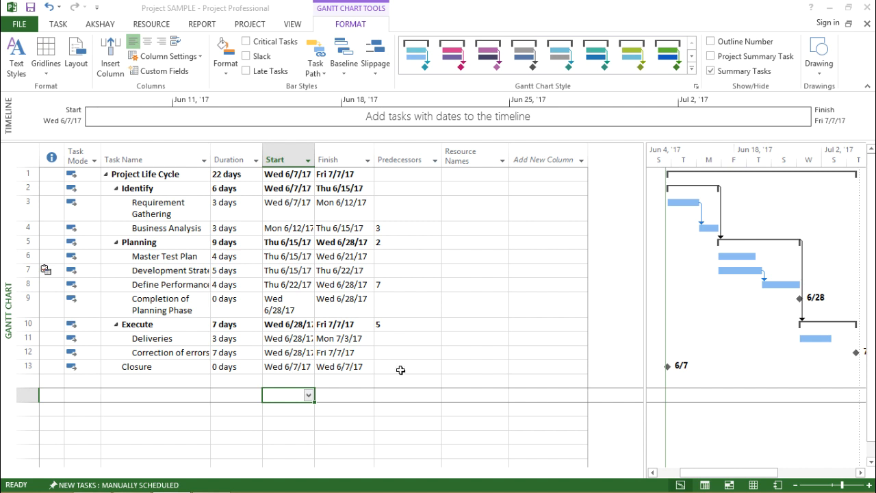
mouse_move(389, 364)
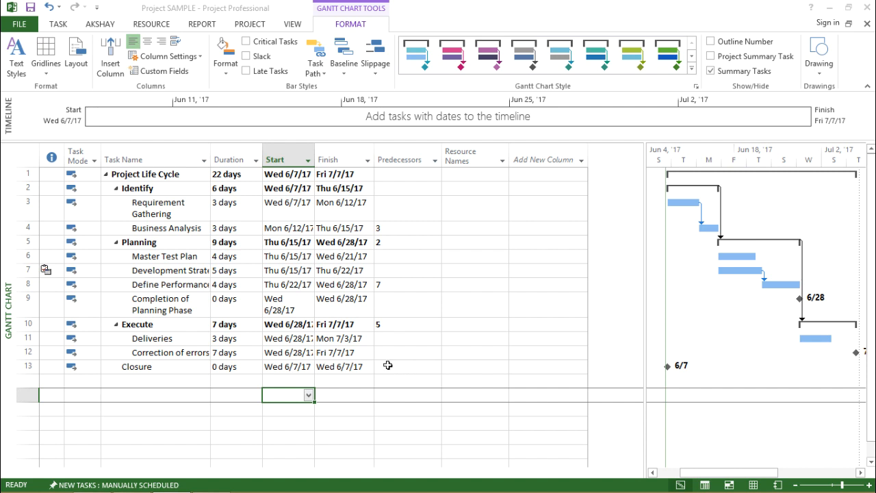
mouse_move(163, 362)
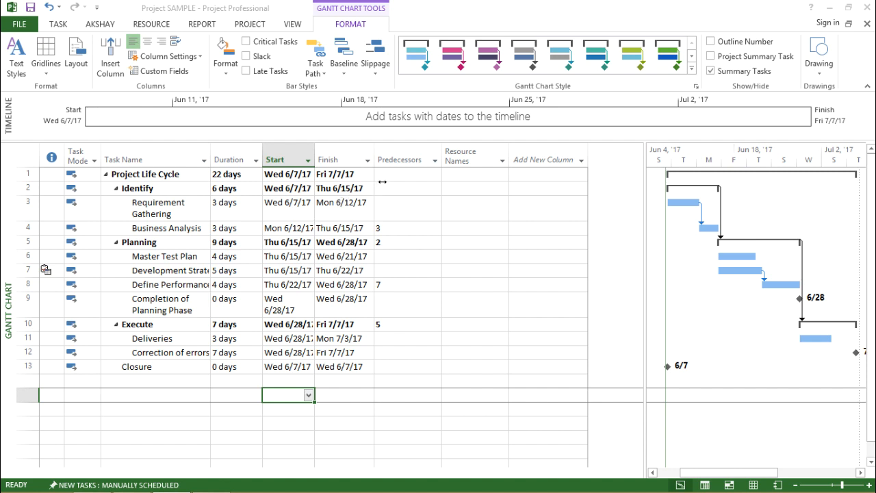
- Insert an Early Start column before Predecessors, filtering the field list with 'start'
right_click(400, 159)
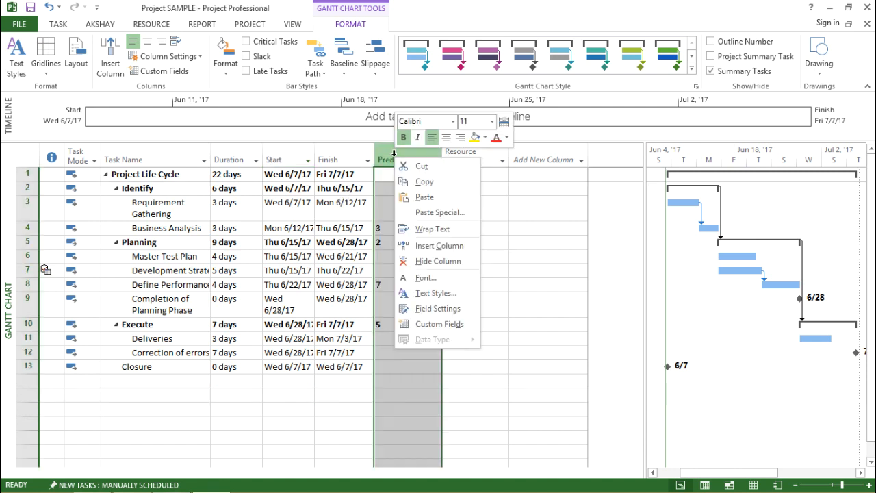
mouse_move(424, 166)
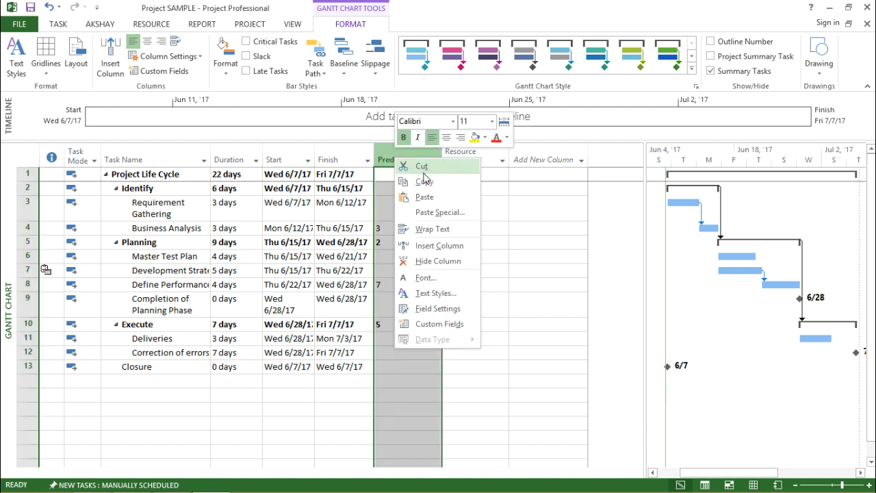
mouse_move(445, 245)
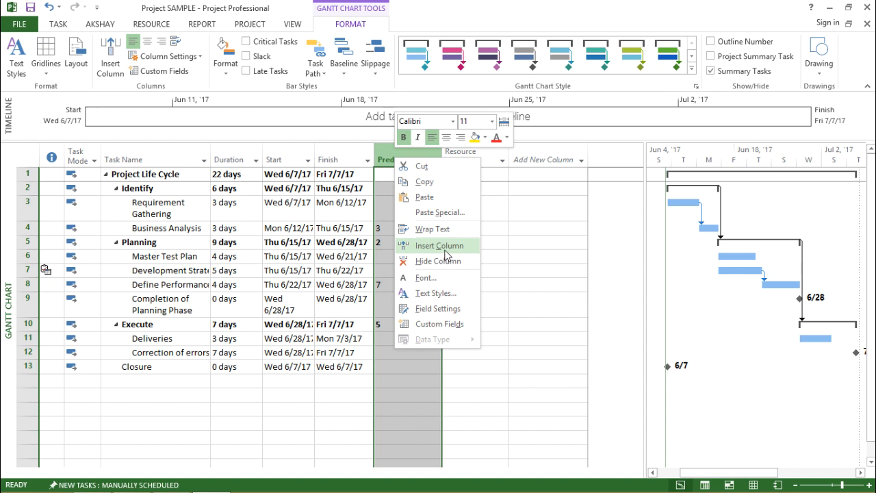
click(438, 245)
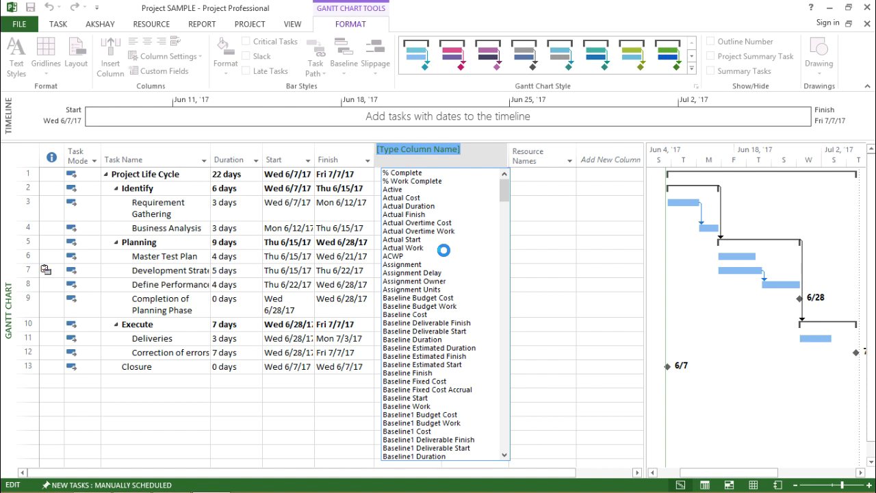
text(start)
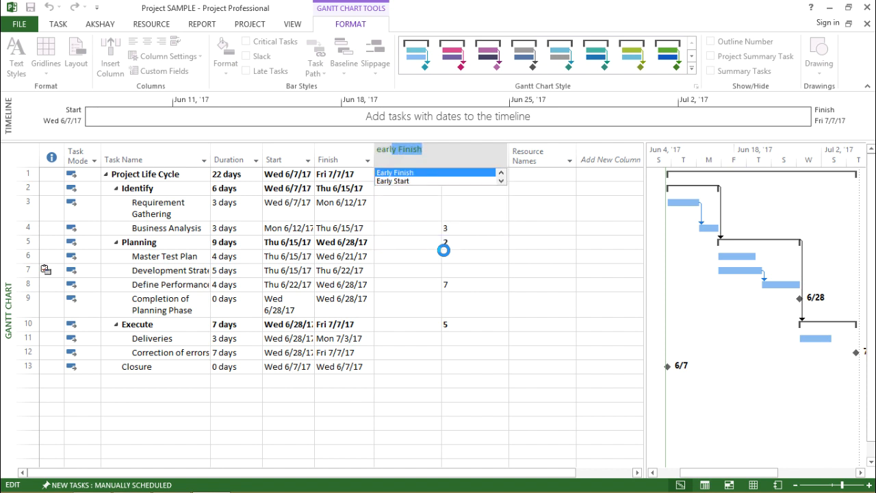
click(394, 181)
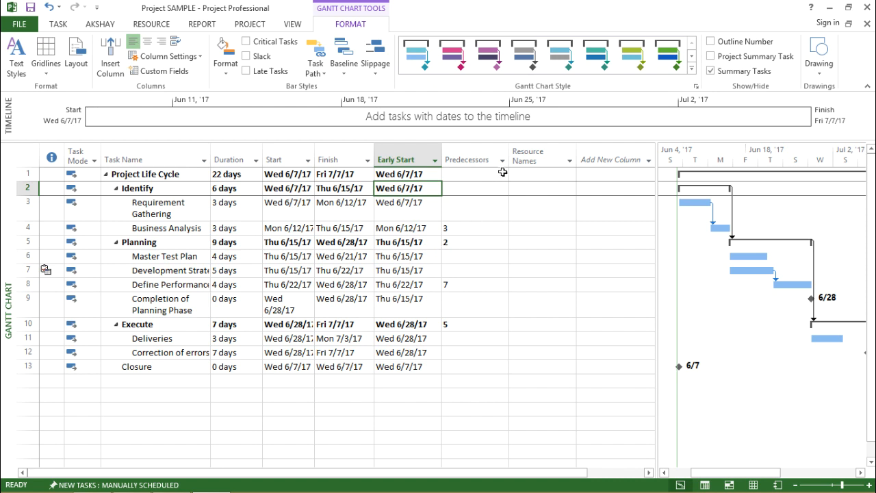
- Insert an Early Finish column before Predecessors, filtering the field list with 'early'
right_click(468, 159)
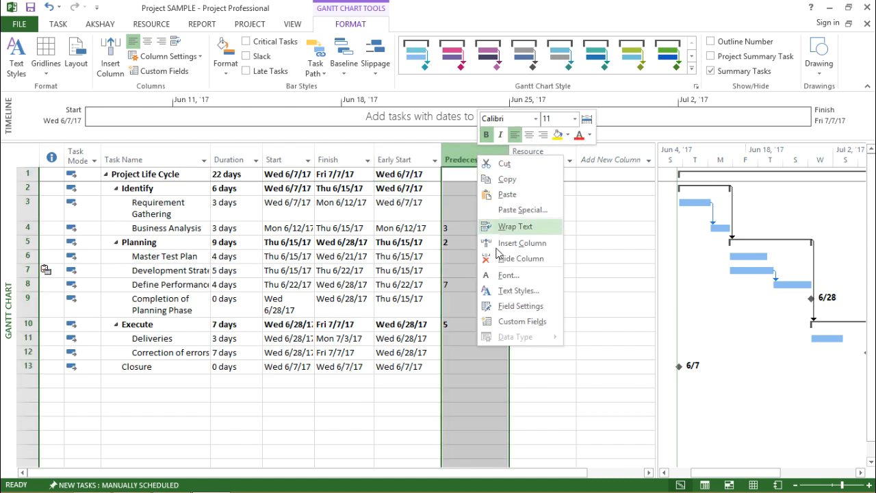
click(521, 244)
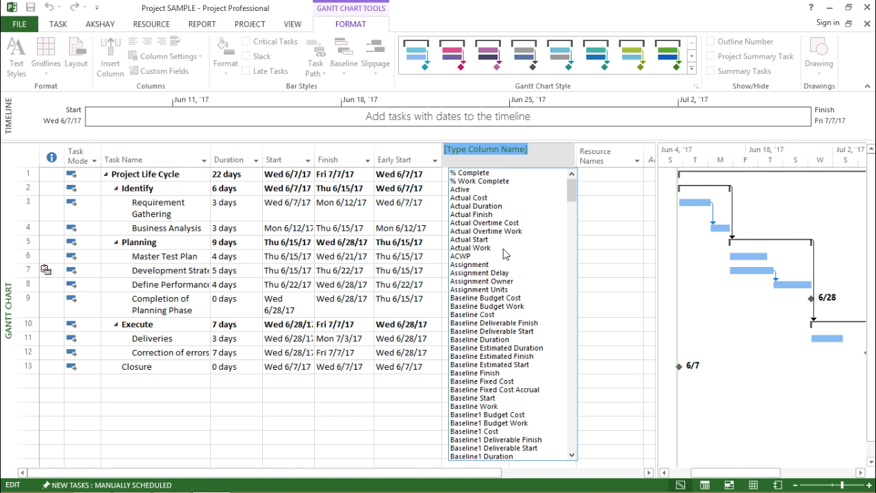
text(early Finish)
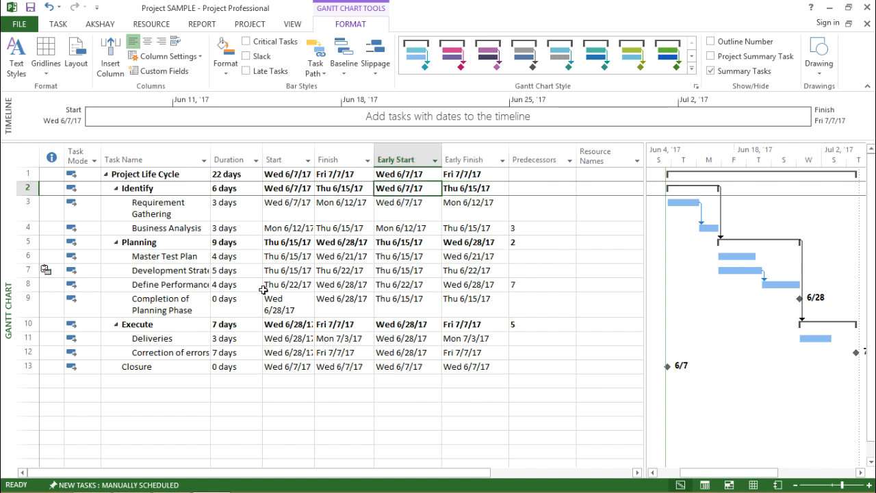
click(233, 188)
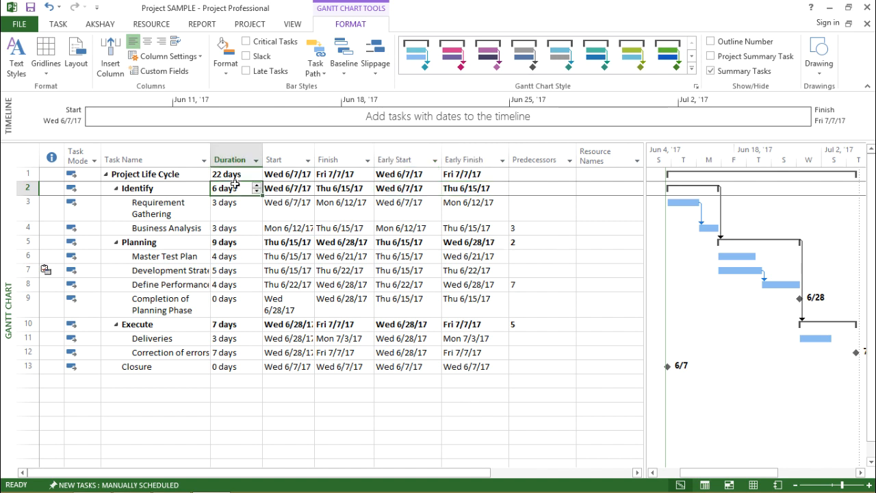
mouse_move(238, 263)
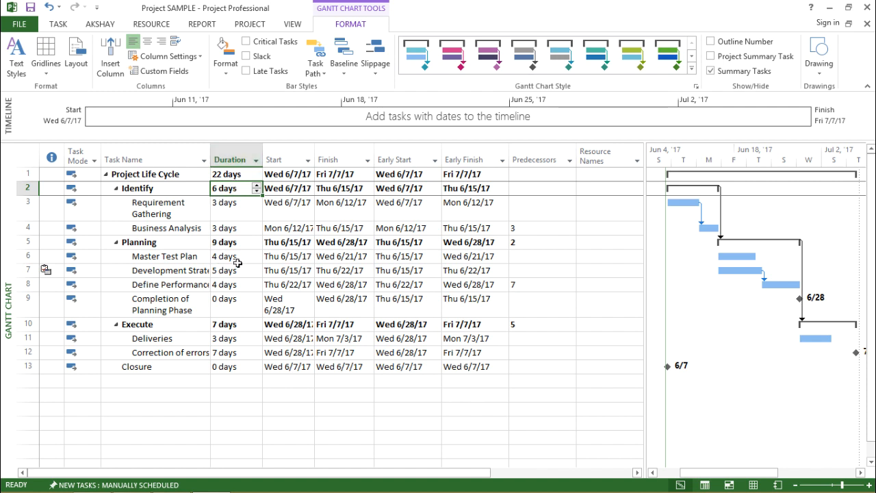
mouse_move(400, 167)
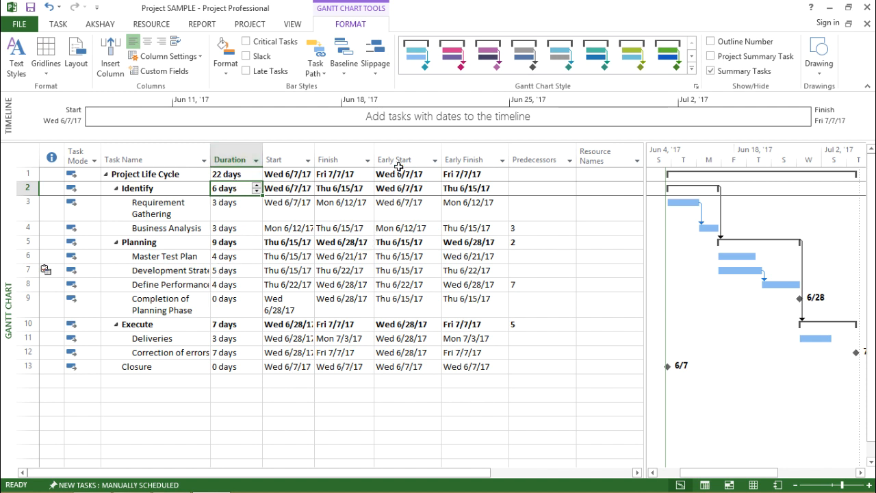
mouse_move(475, 186)
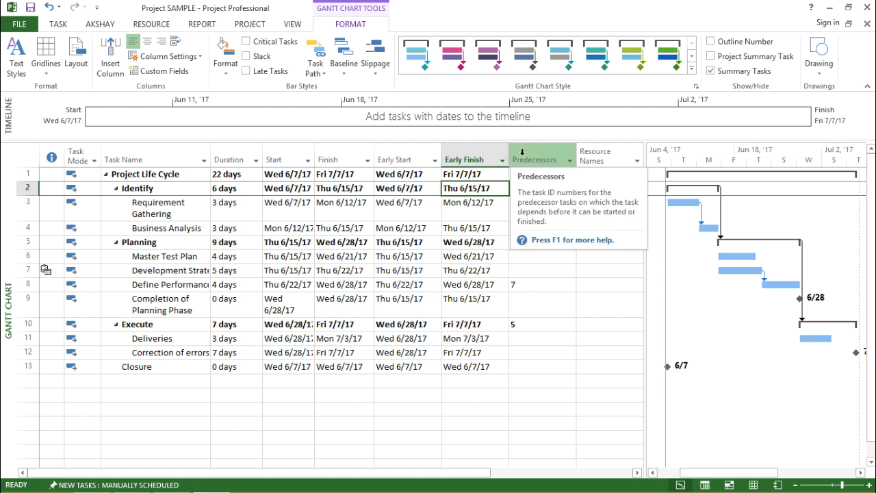
- Insert a Late Start column before Predecessors in the task table
right_click(541, 159)
text(late)
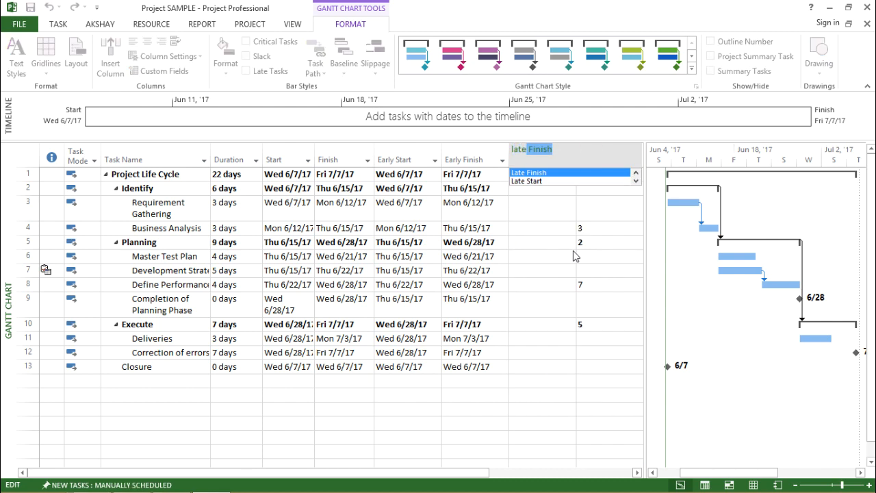
click(526, 180)
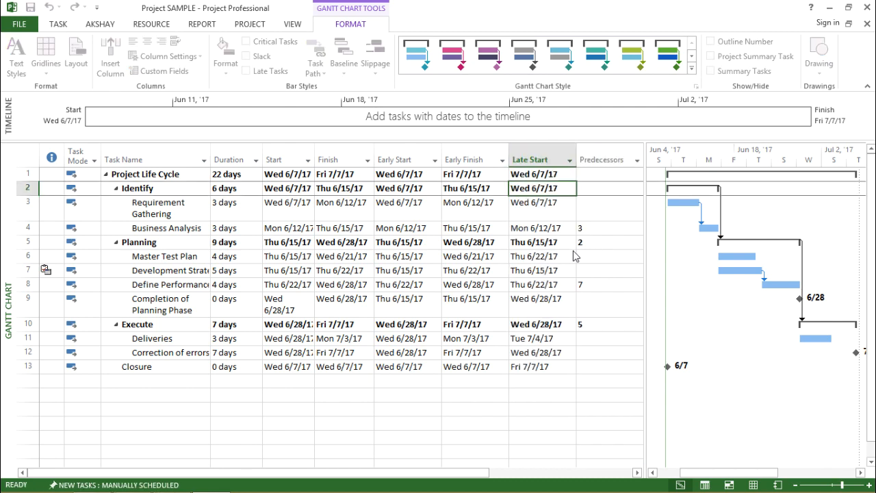
click(712, 71)
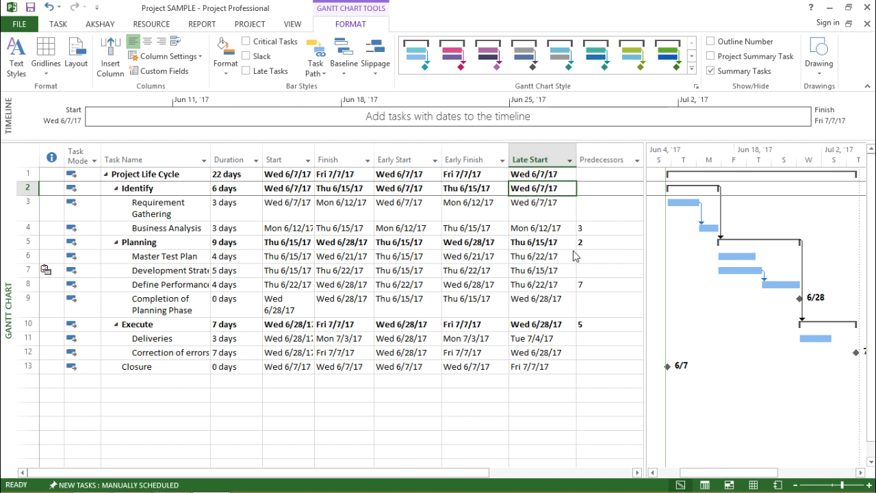
mouse_move(555, 244)
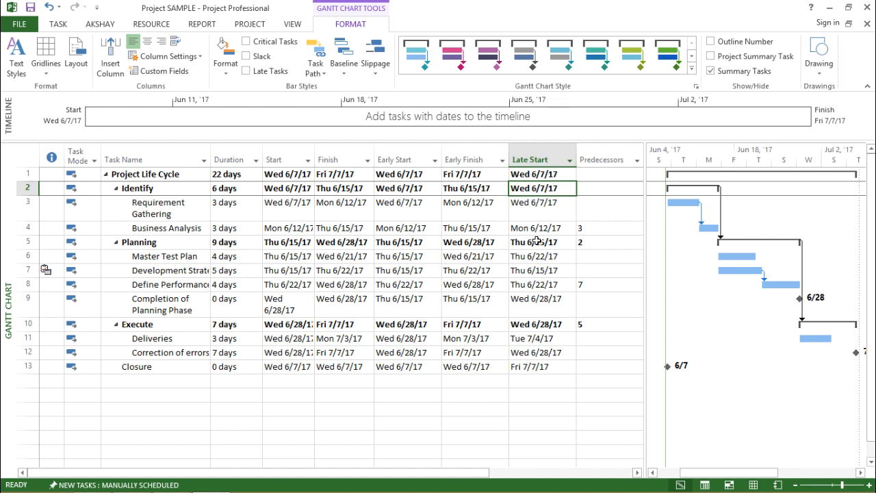
mouse_move(359, 170)
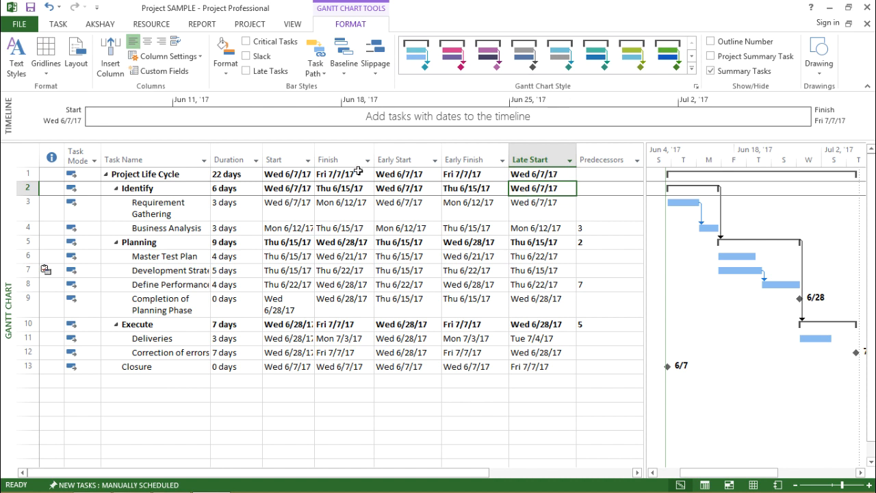
mouse_move(556, 141)
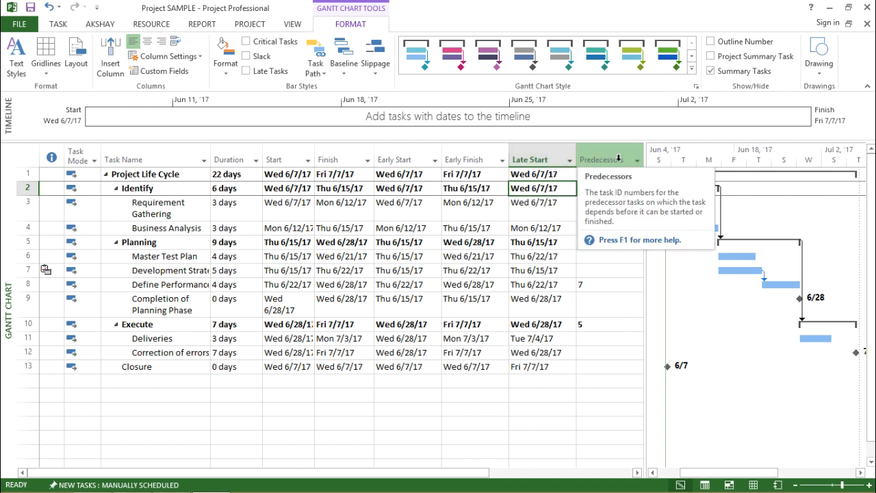
- Insert a Late Finish column before Predecessors in the task table
right_click(602, 159)
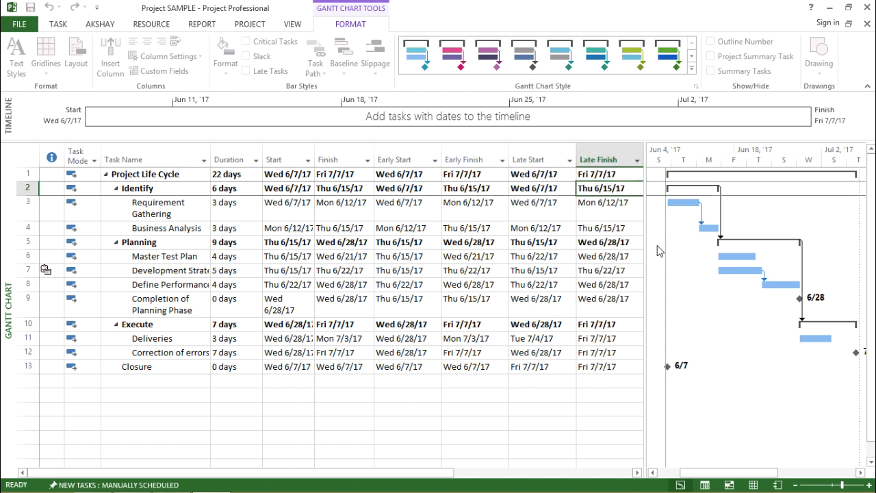
click(712, 71)
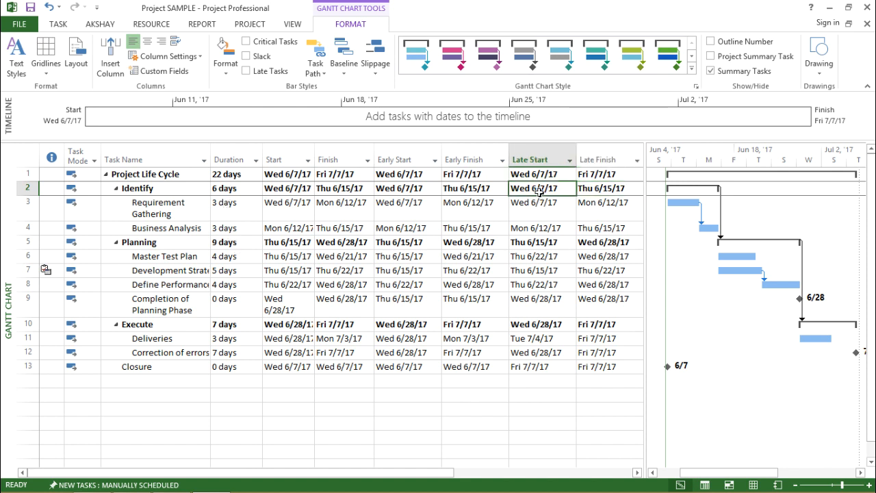
mouse_move(550, 244)
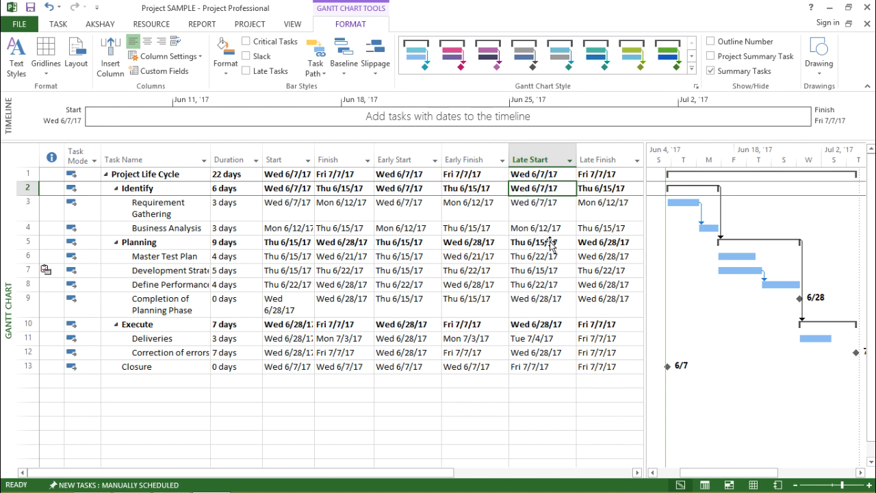
mouse_move(740, 397)
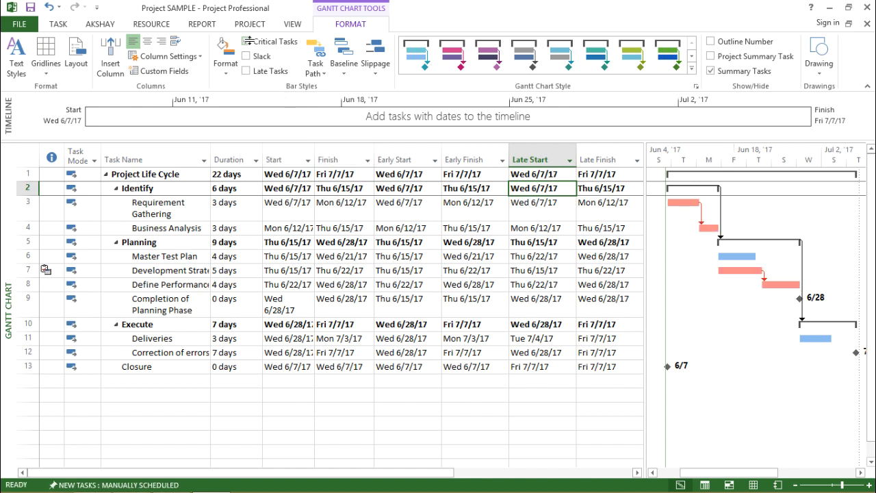
mouse_move(315, 55)
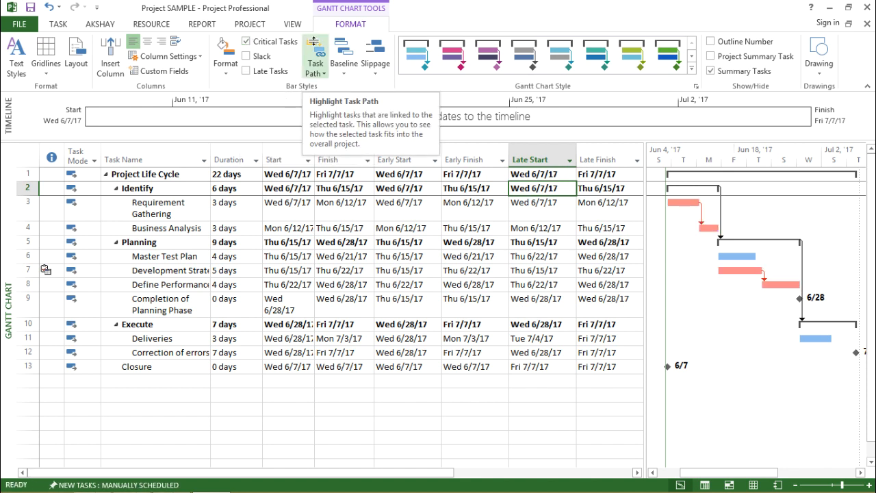
mouse_move(550, 205)
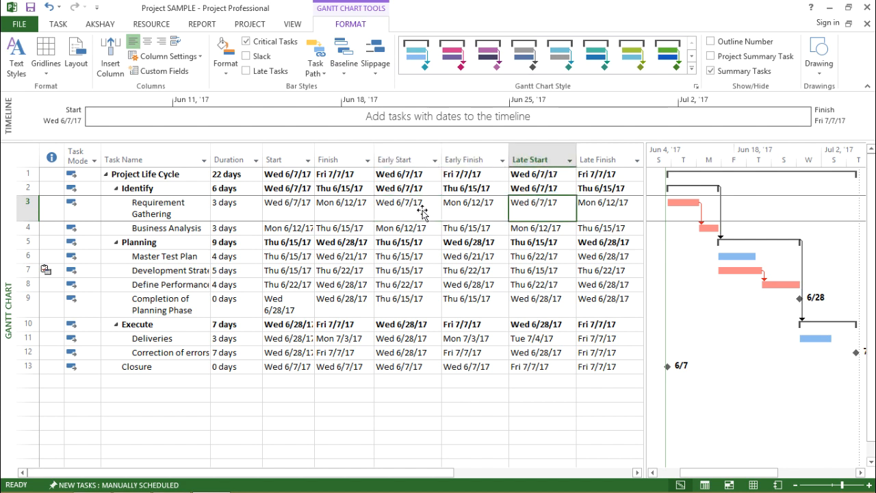
mouse_move(692, 198)
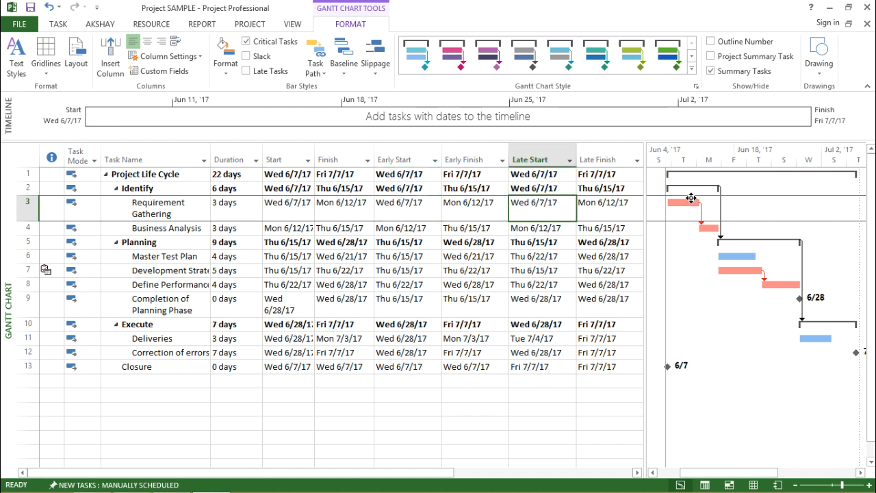
mouse_move(690, 201)
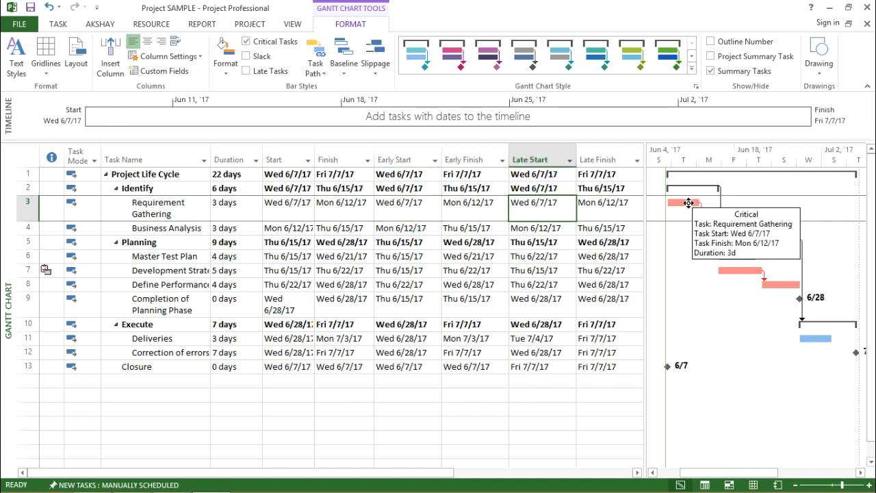
mouse_move(677, 259)
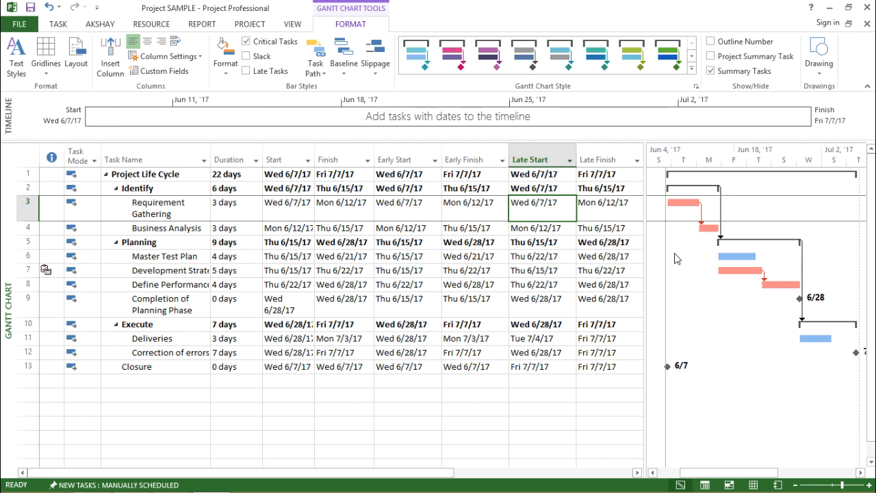
mouse_move(721, 279)
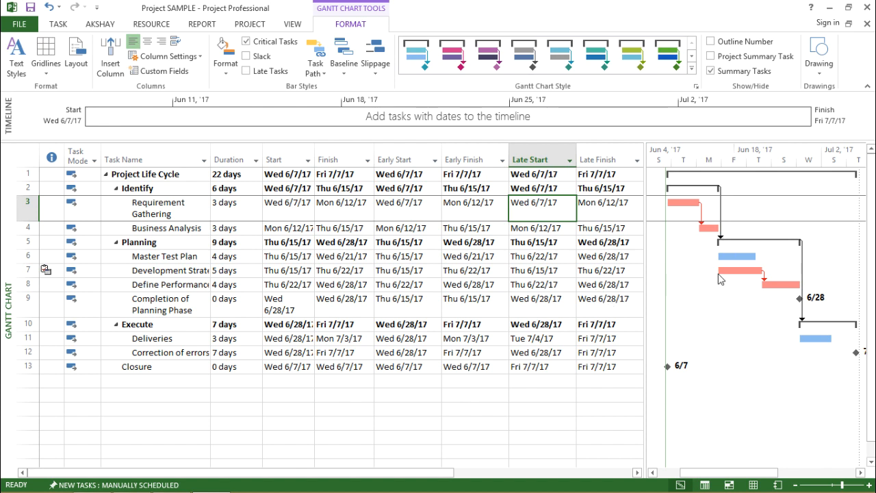
click(164, 256)
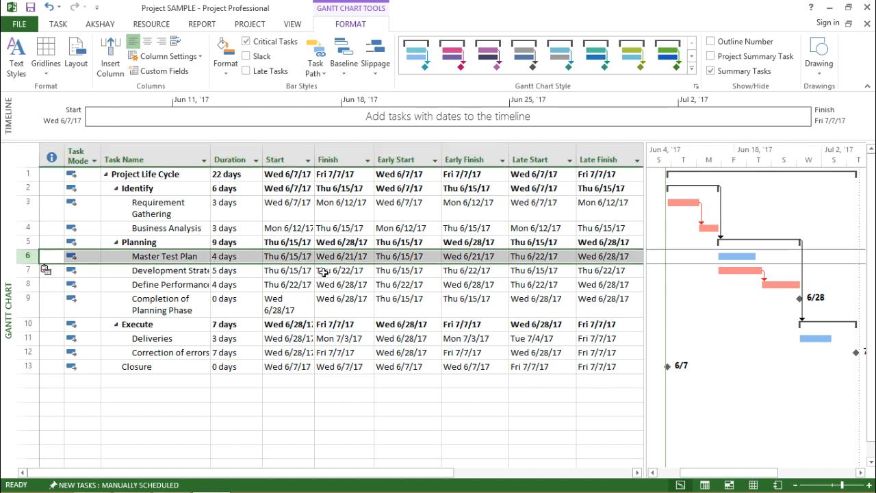
mouse_move(541, 256)
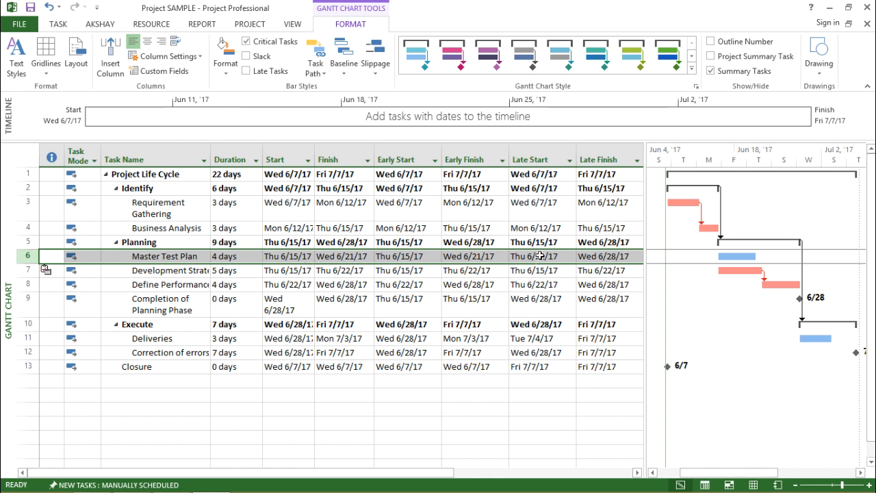
click(541, 256)
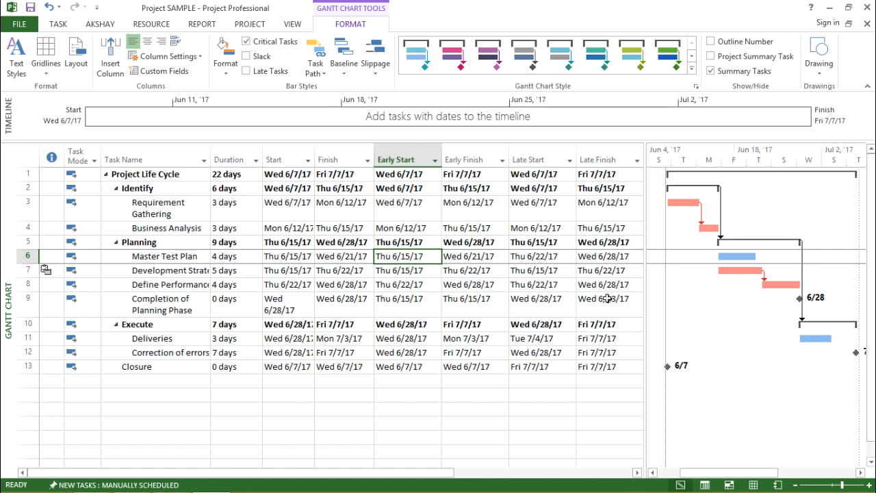
mouse_move(691, 214)
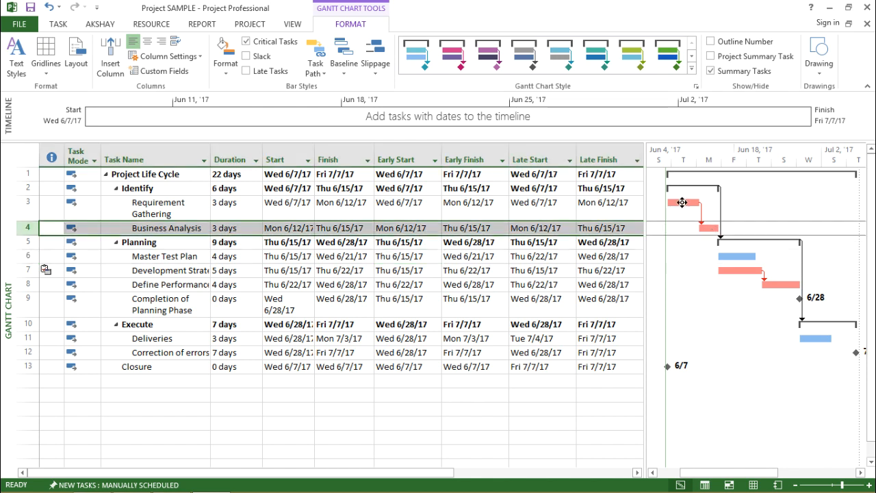
click(157, 208)
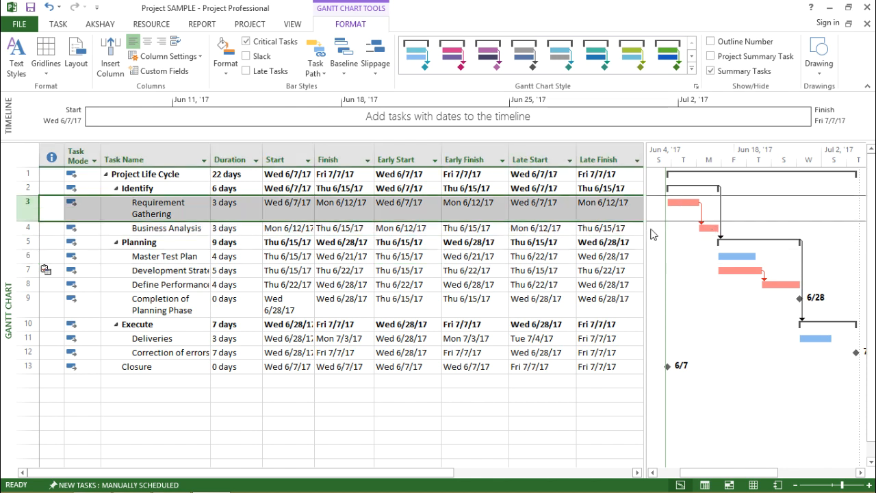
mouse_move(482, 210)
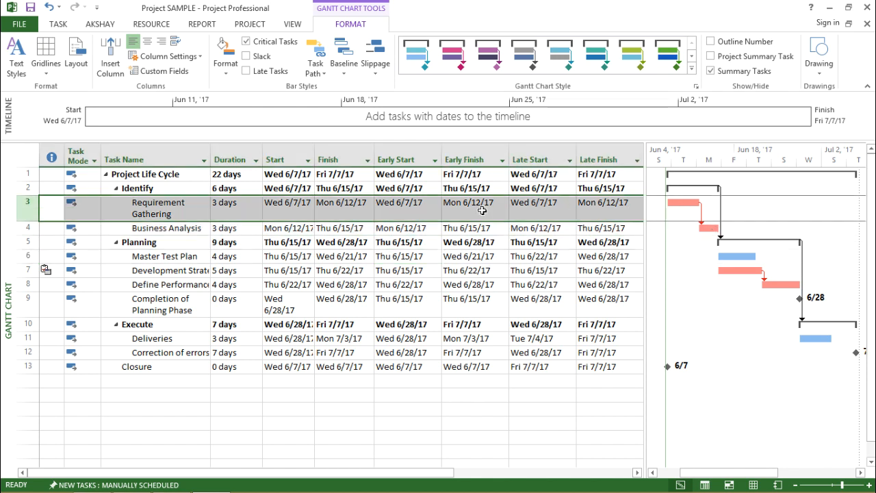
click(542, 203)
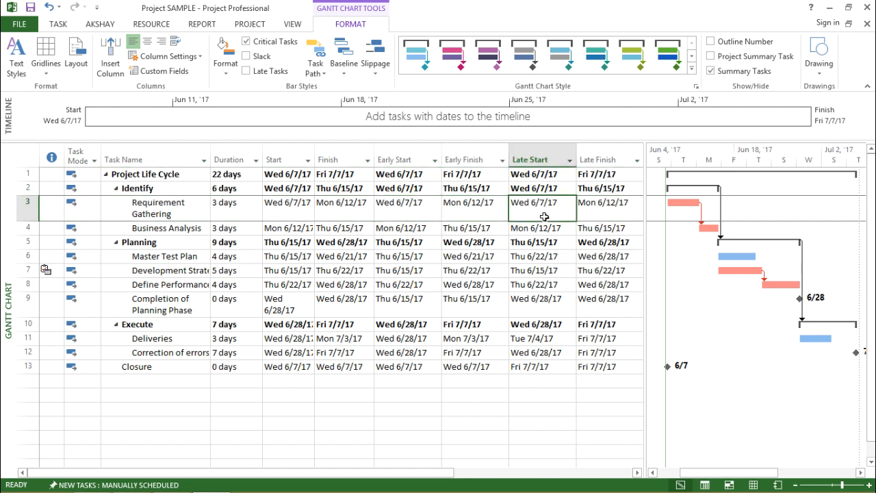
click(541, 159)
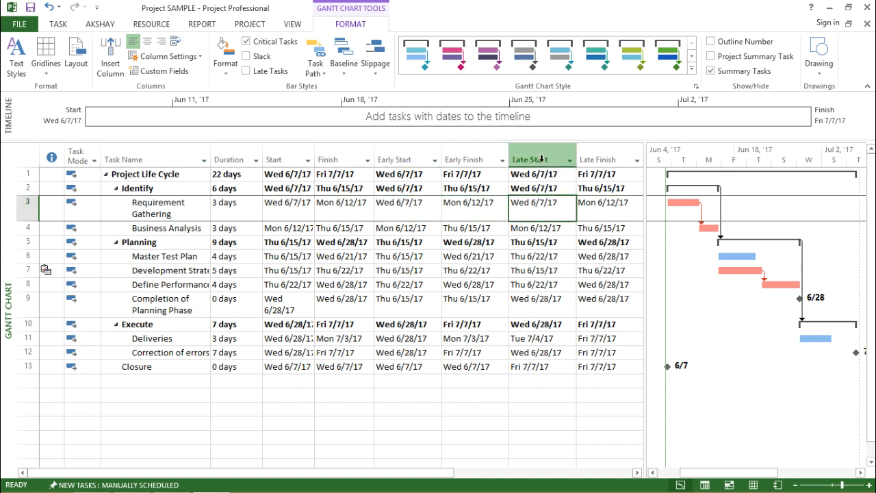
mouse_move(405, 159)
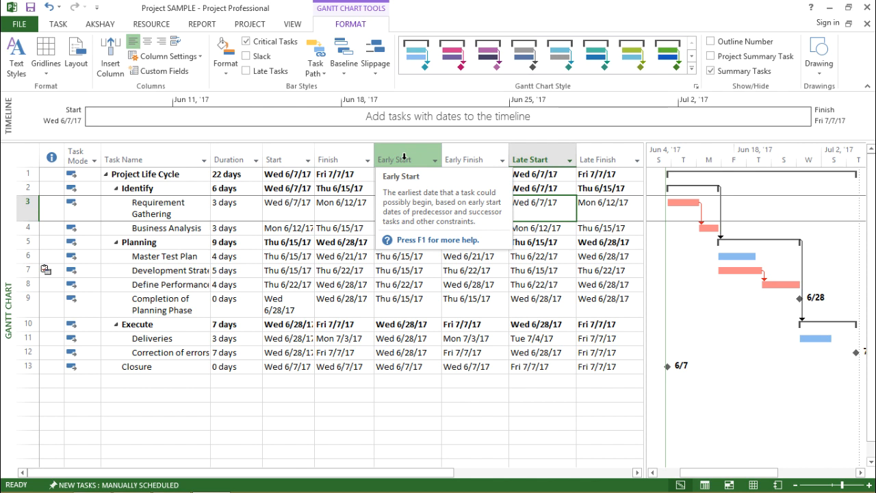
click(408, 367)
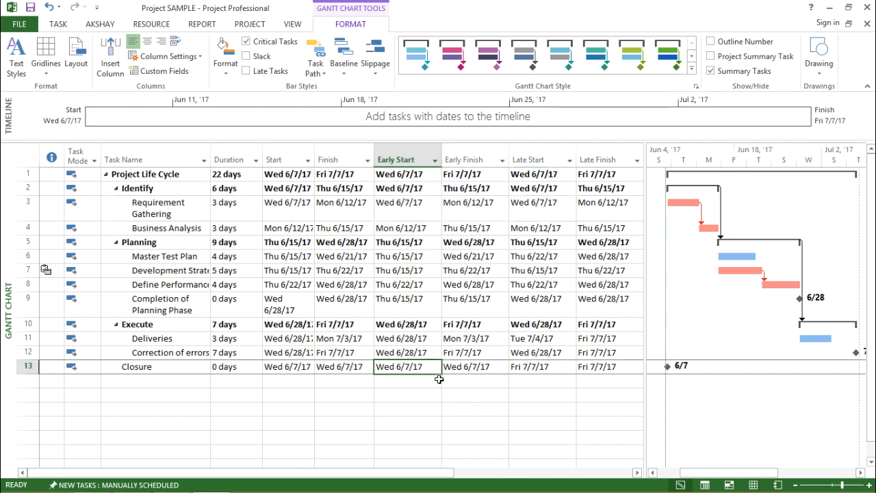